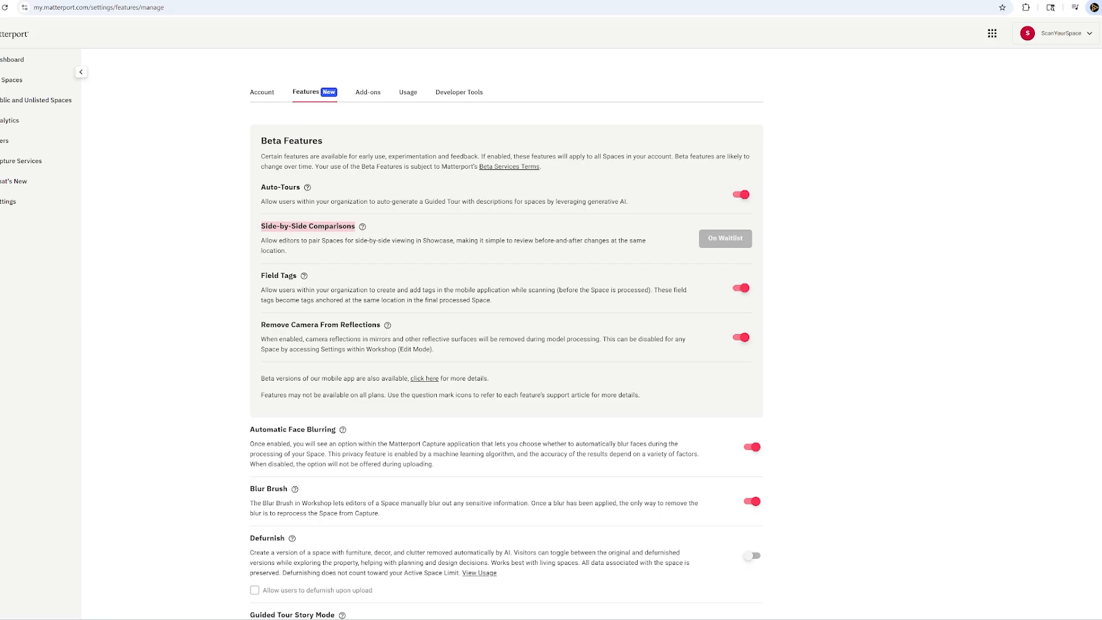
pyautogui.moveTo(375, 250)
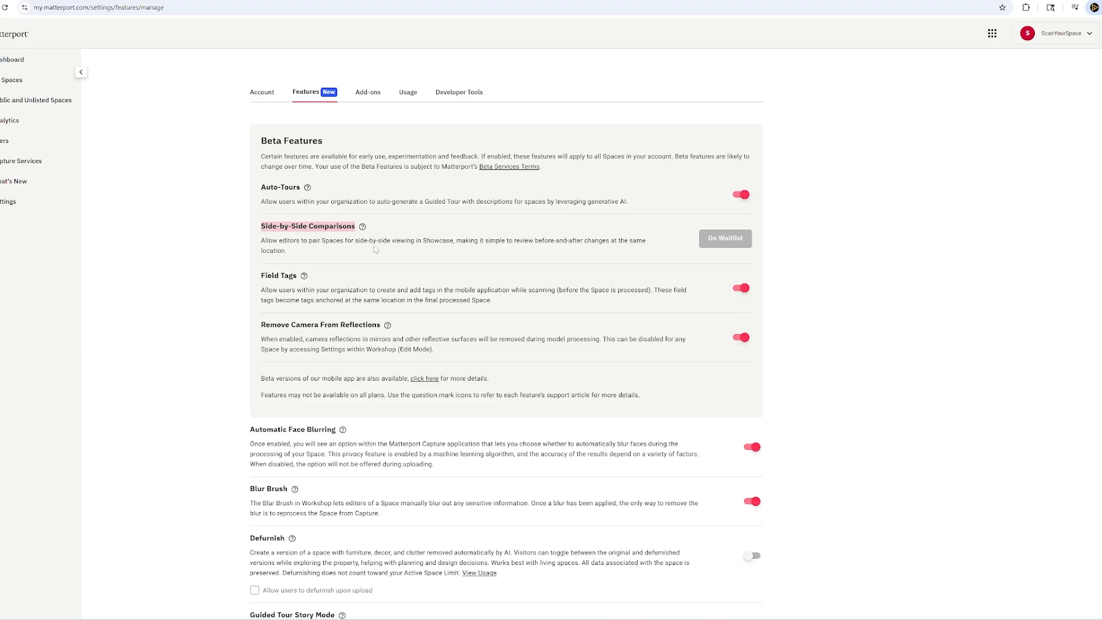
pyautogui.moveTo(447, 254)
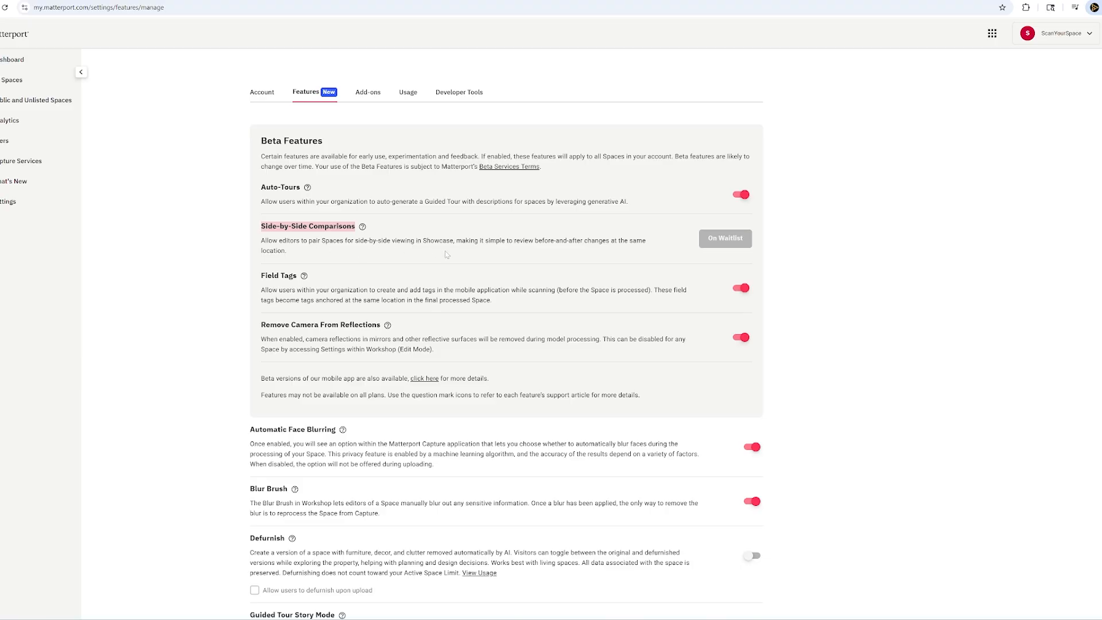
pyautogui.moveTo(563, 248)
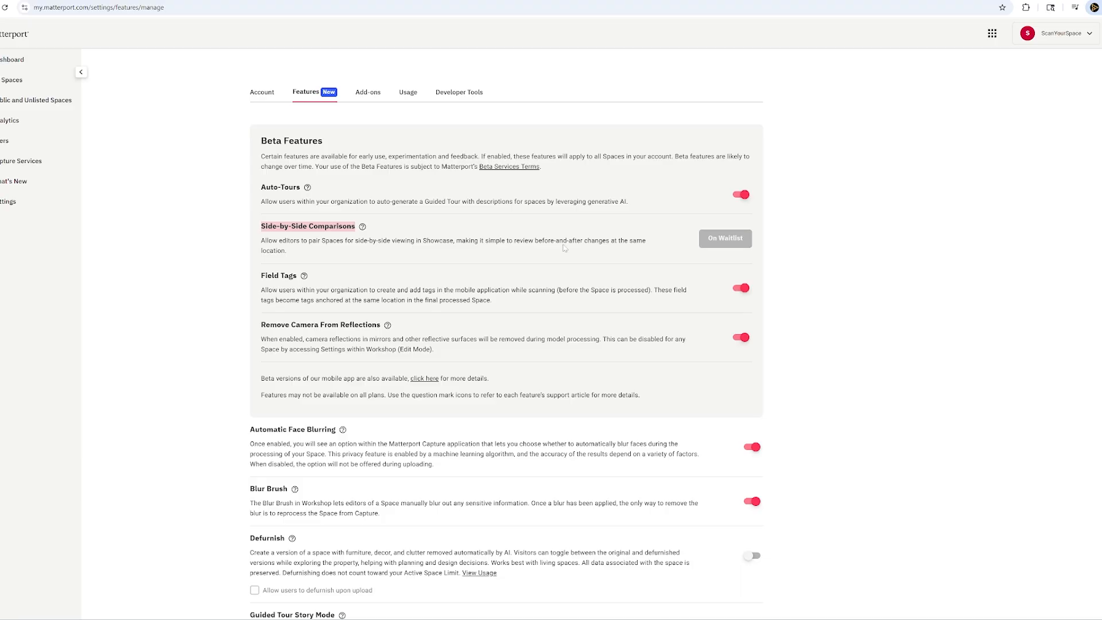
pyautogui.moveTo(399, 235)
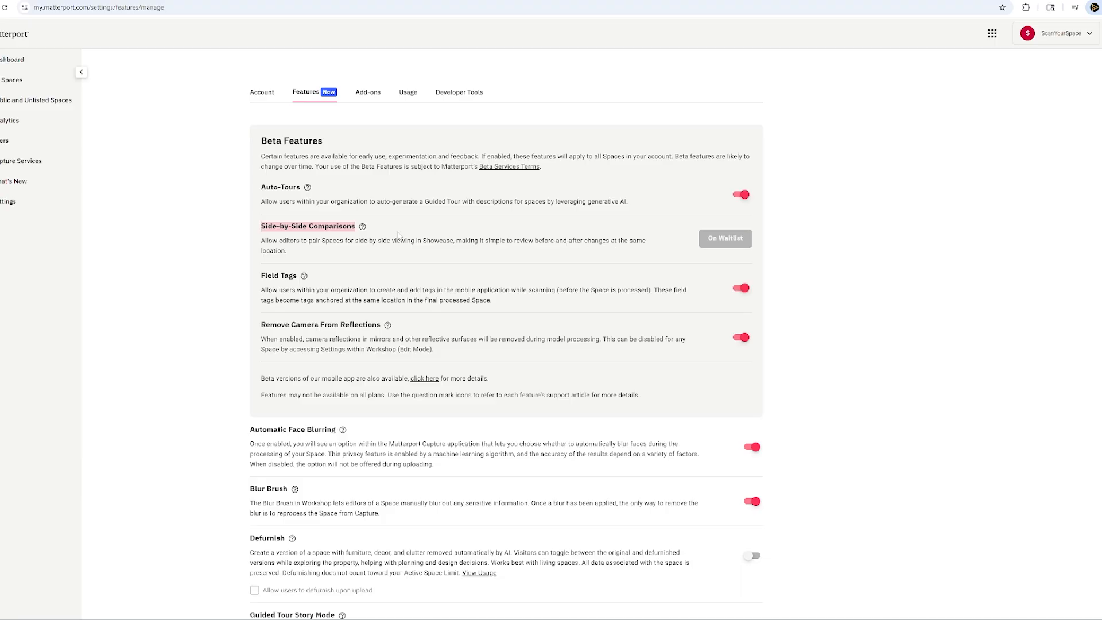
pyautogui.moveTo(361, 228)
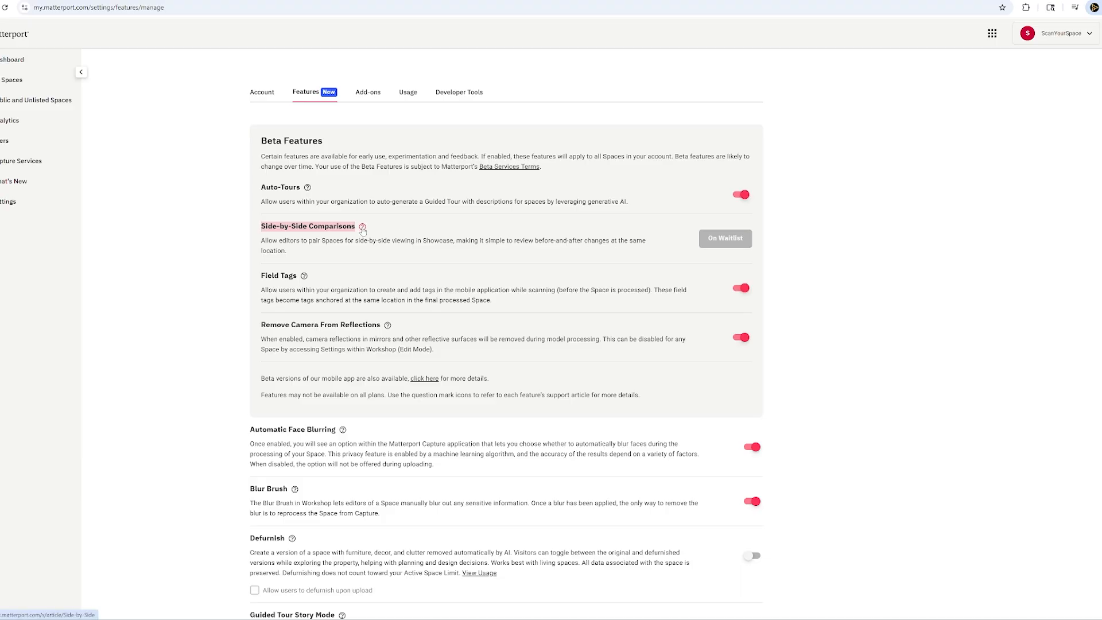
pyautogui.moveTo(746, 240)
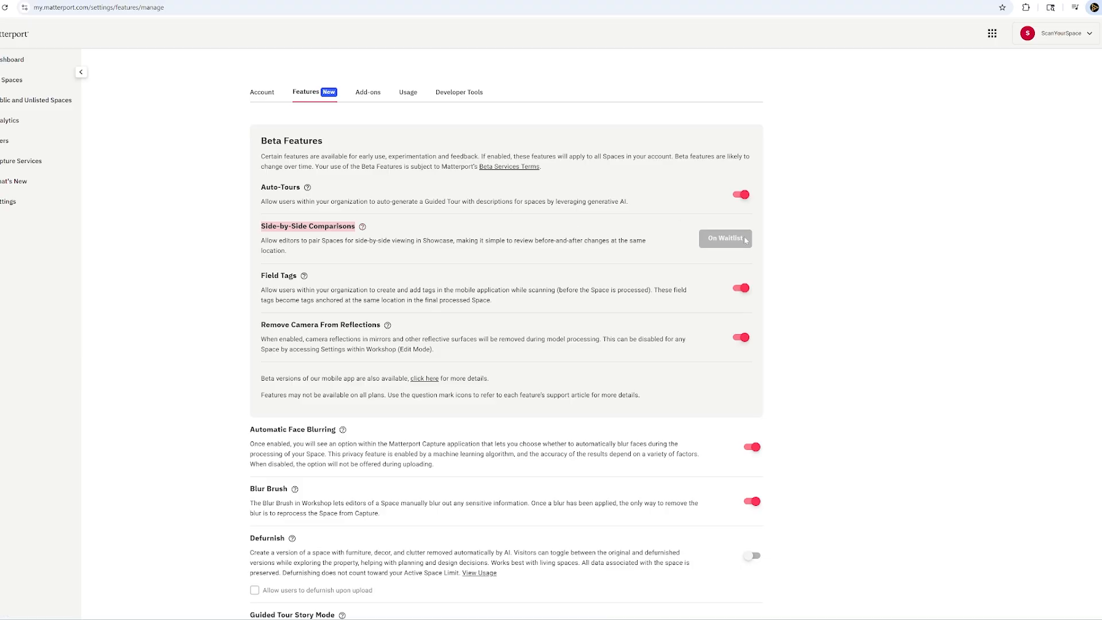
pyautogui.moveTo(737, 244)
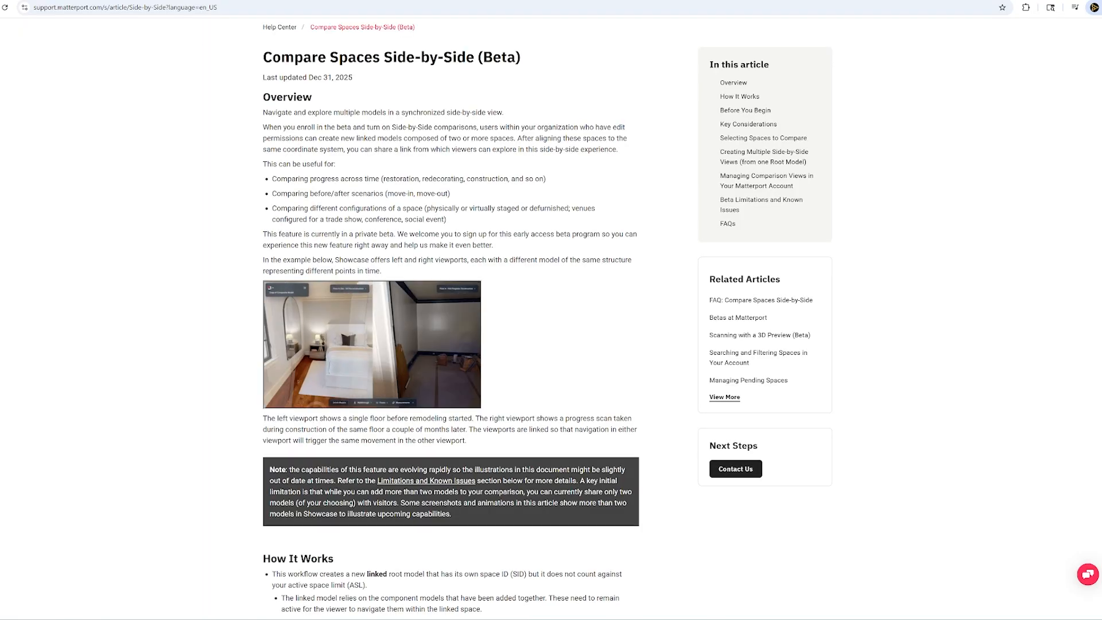
pyautogui.scroll(-3)
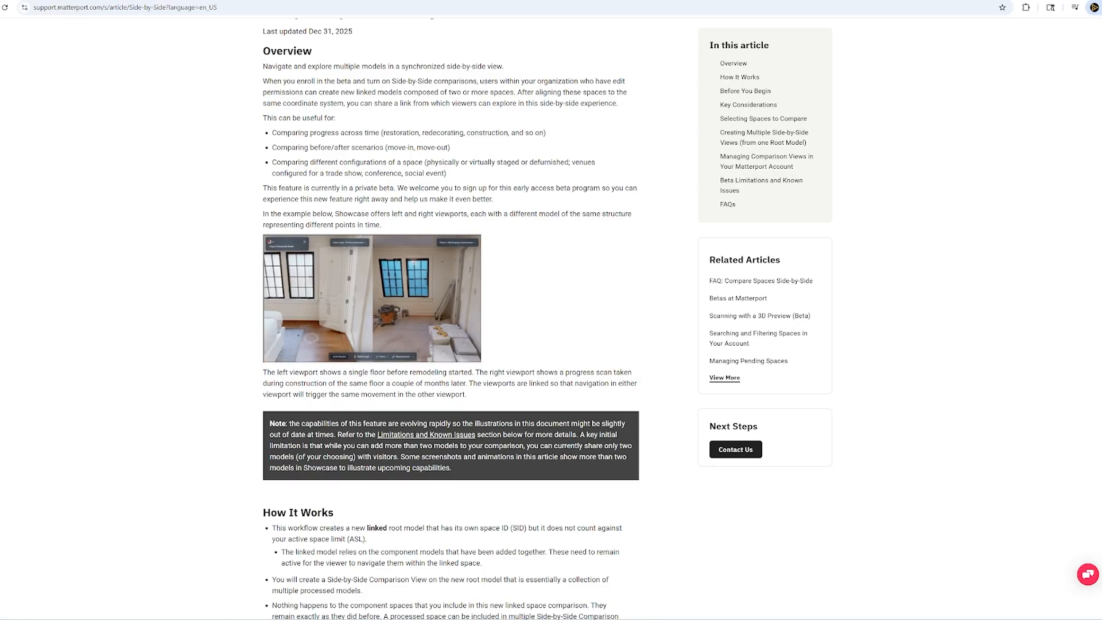
pyautogui.scroll(-3)
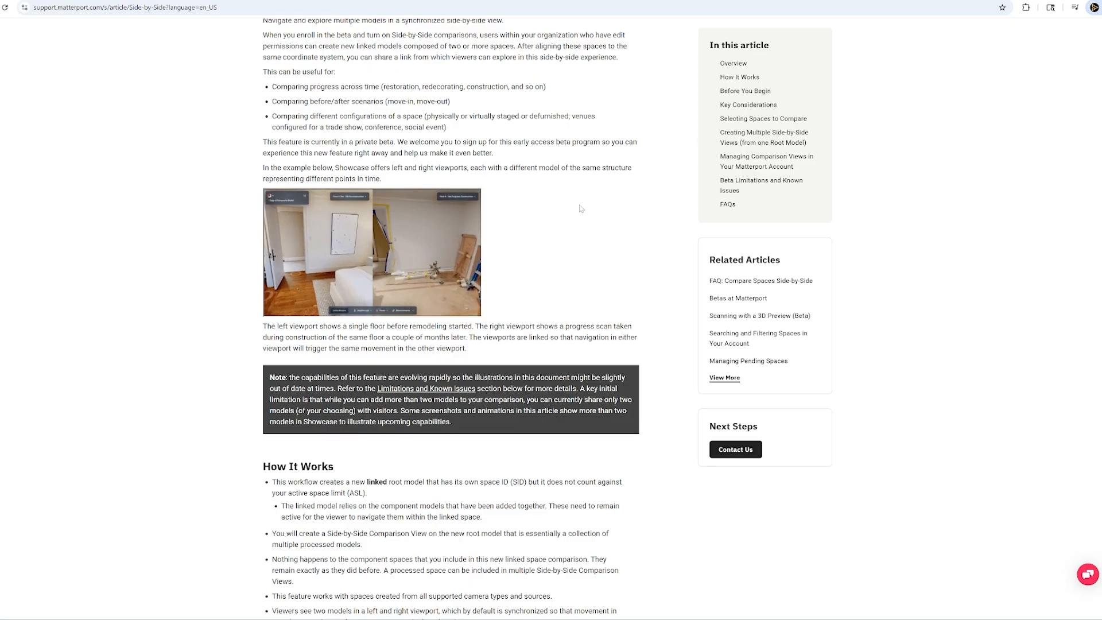
pyautogui.scroll(-3)
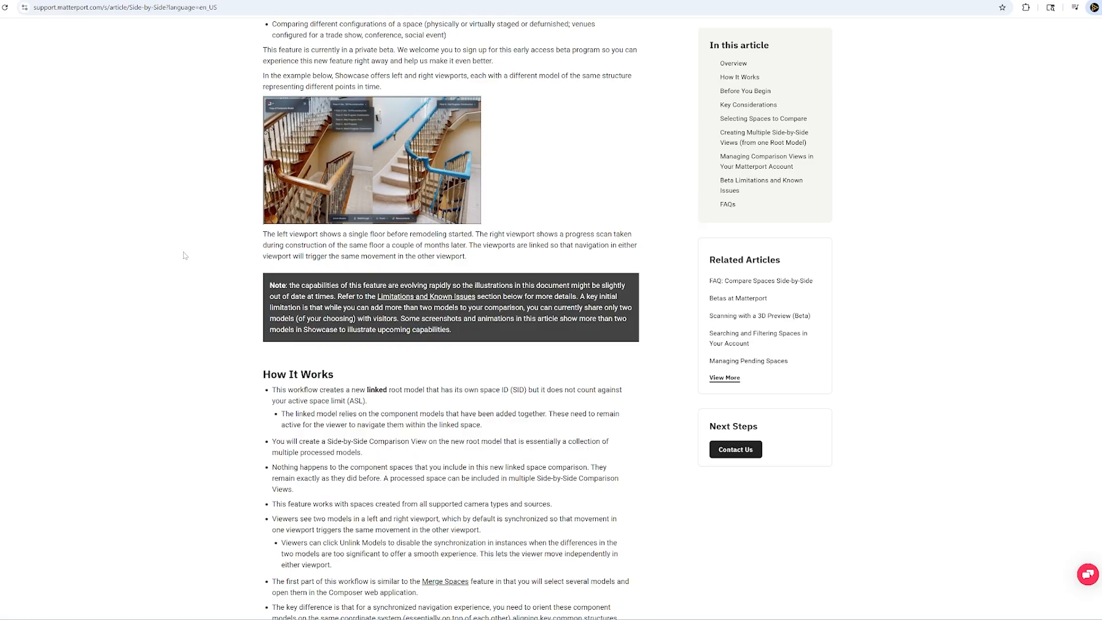
pyautogui.scroll(-3)
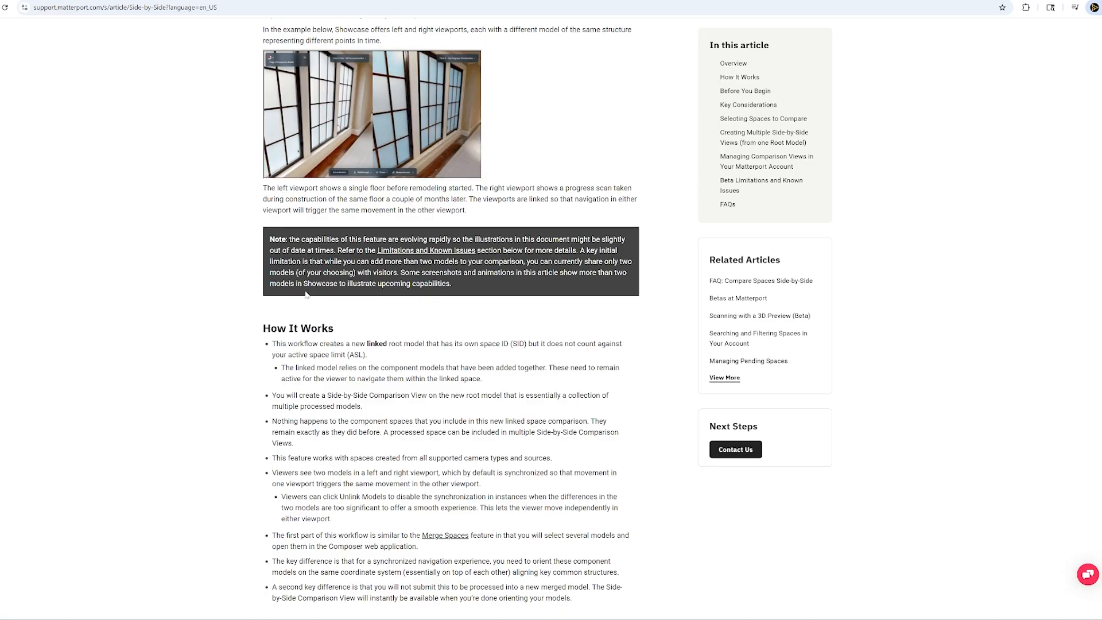
pyautogui.scroll(-3)
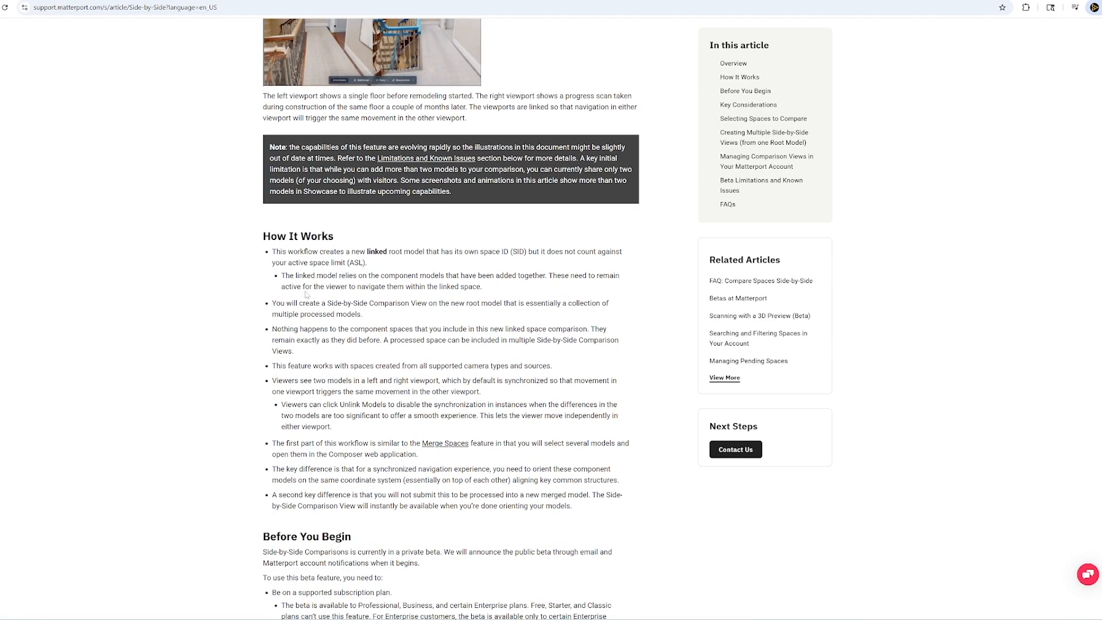
pyautogui.scroll(-3)
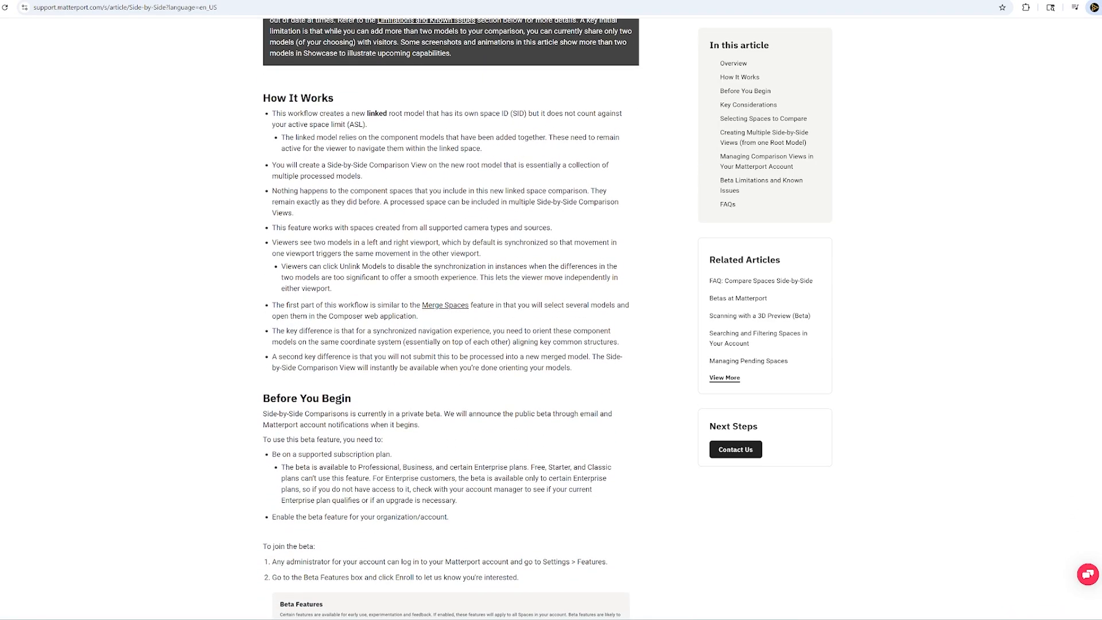
pyautogui.scroll(-3)
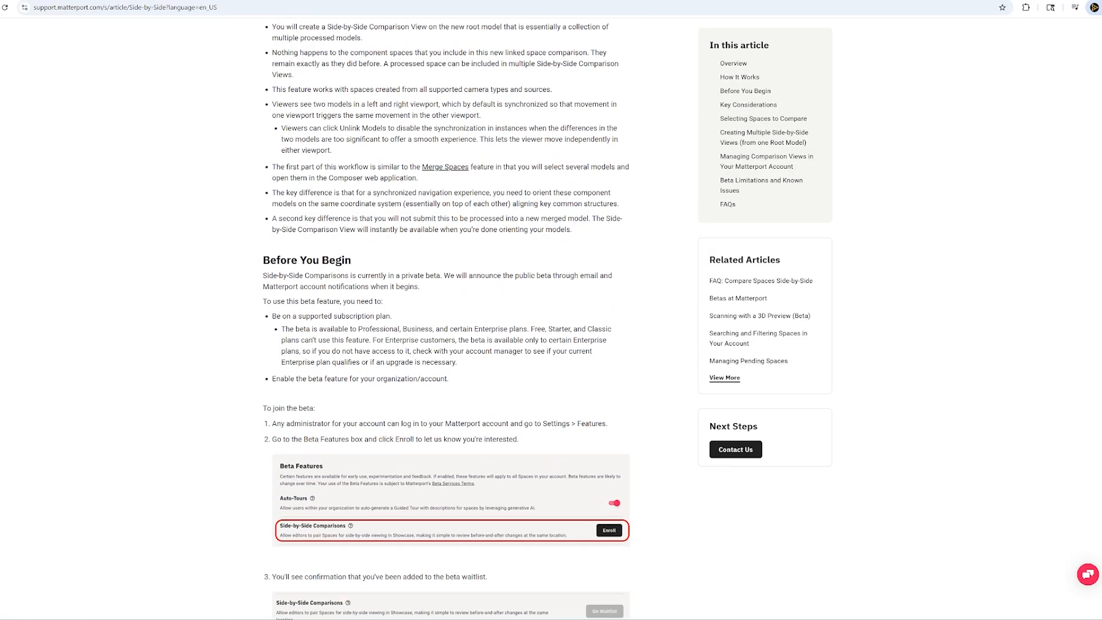
pyautogui.scroll(-3)
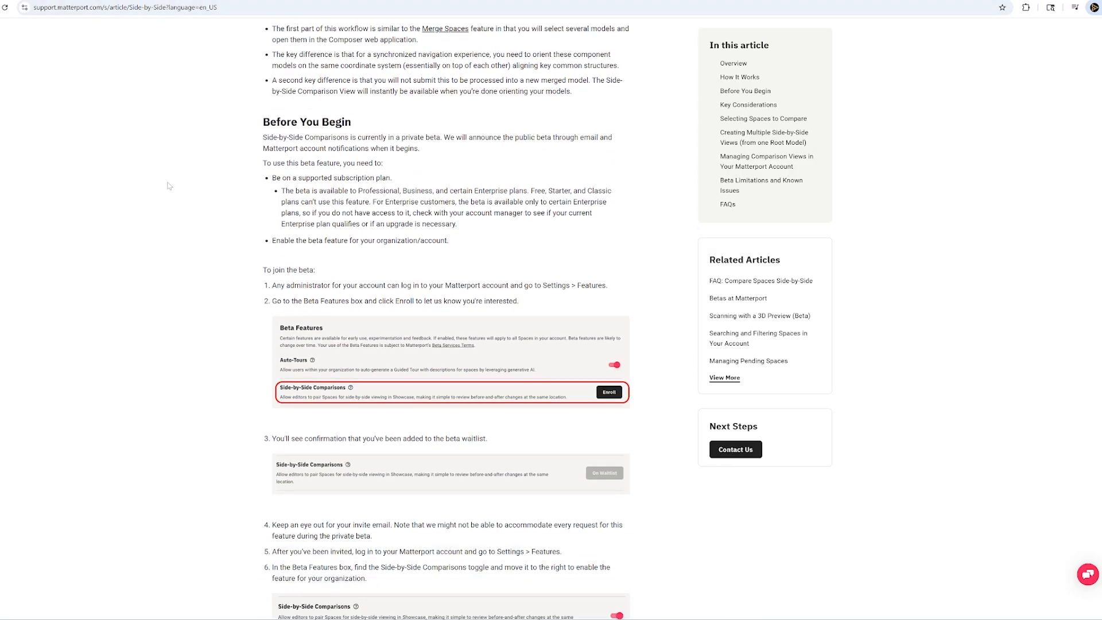
pyautogui.scroll(-3)
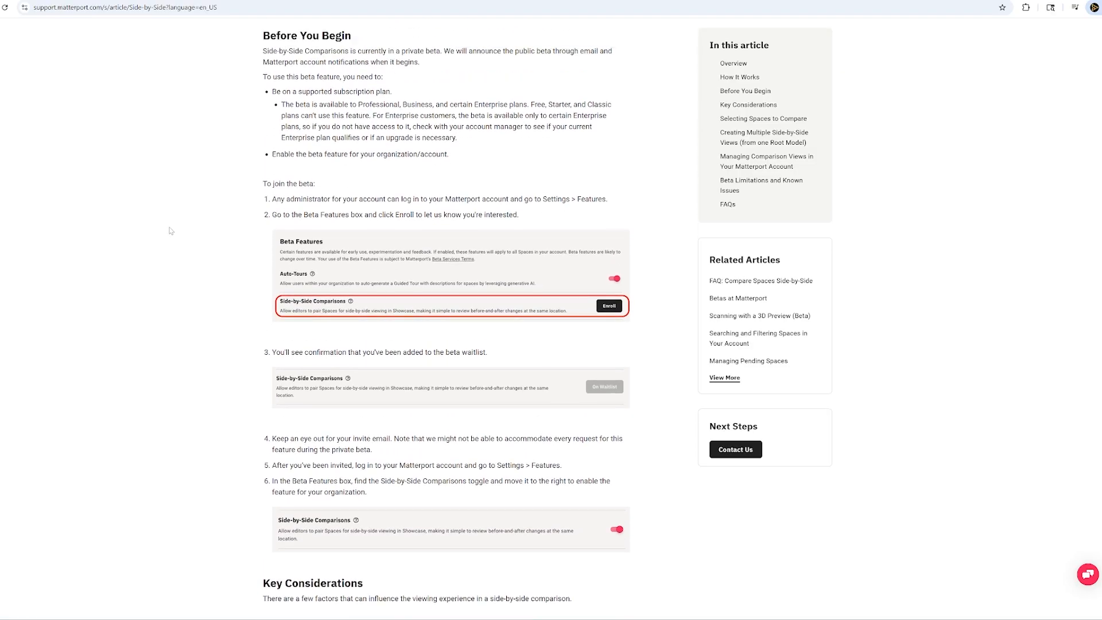
pyautogui.scroll(3)
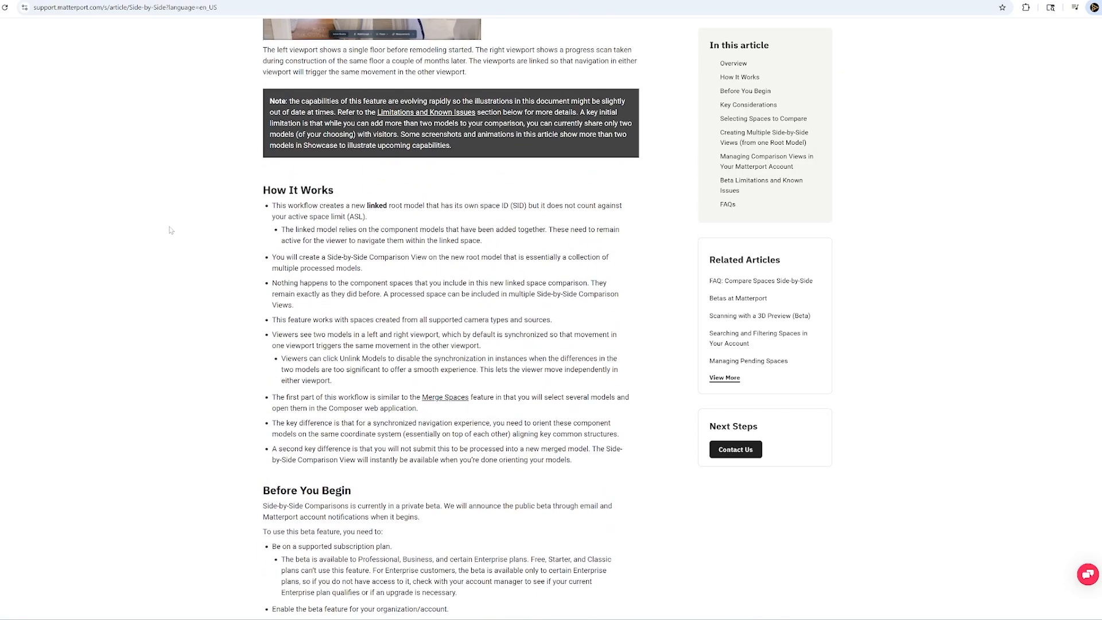
pyautogui.scroll(3)
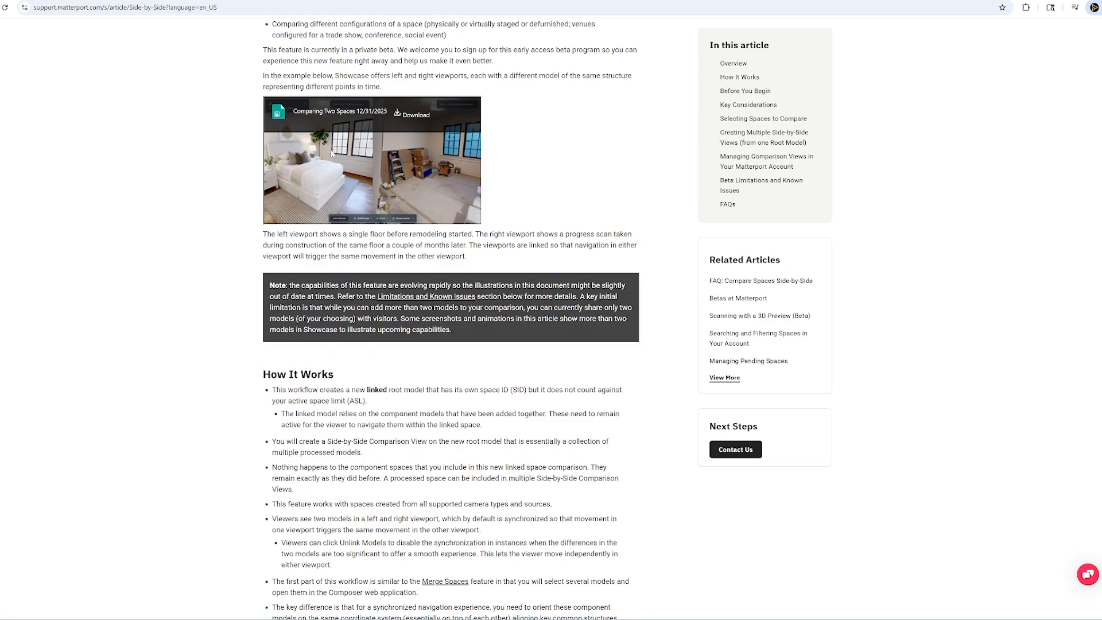
pyautogui.scroll(3)
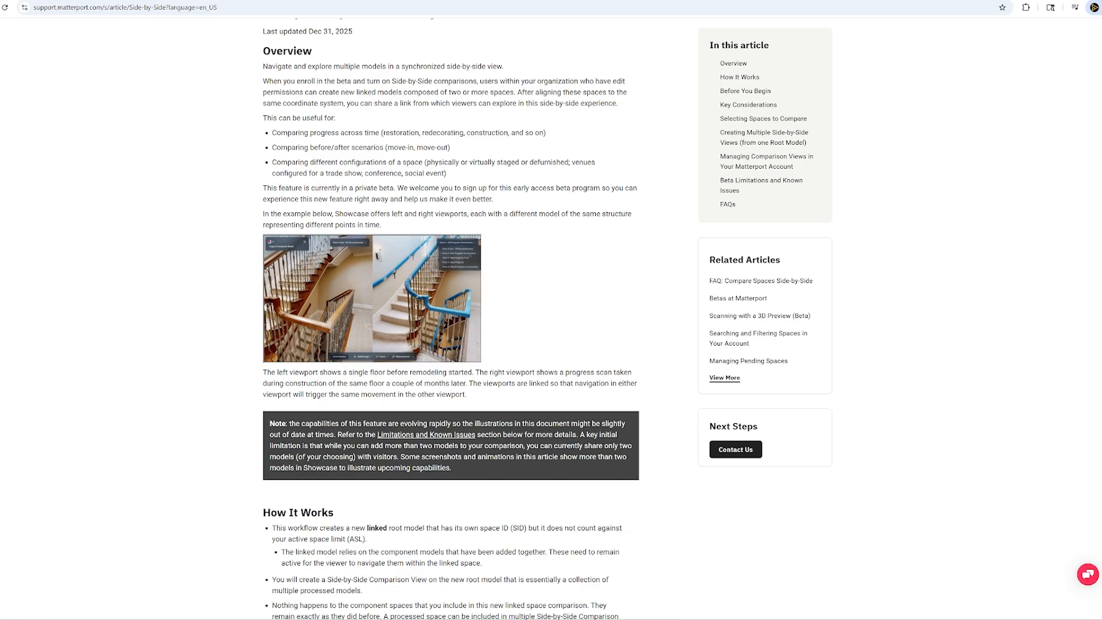
pyautogui.scroll(3)
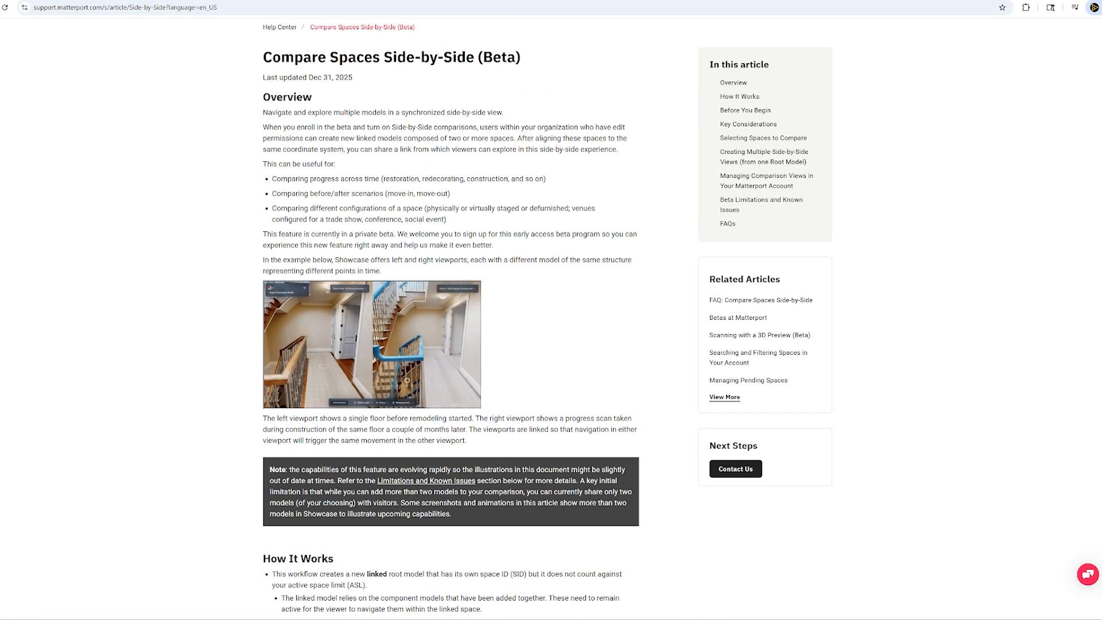
pyautogui.scroll(-3)
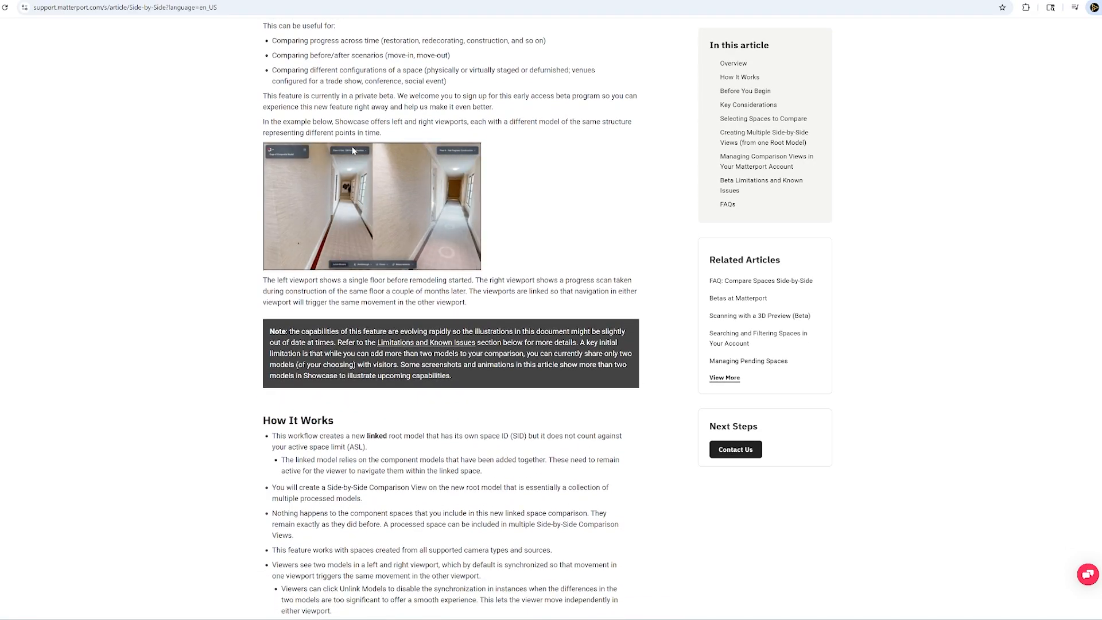